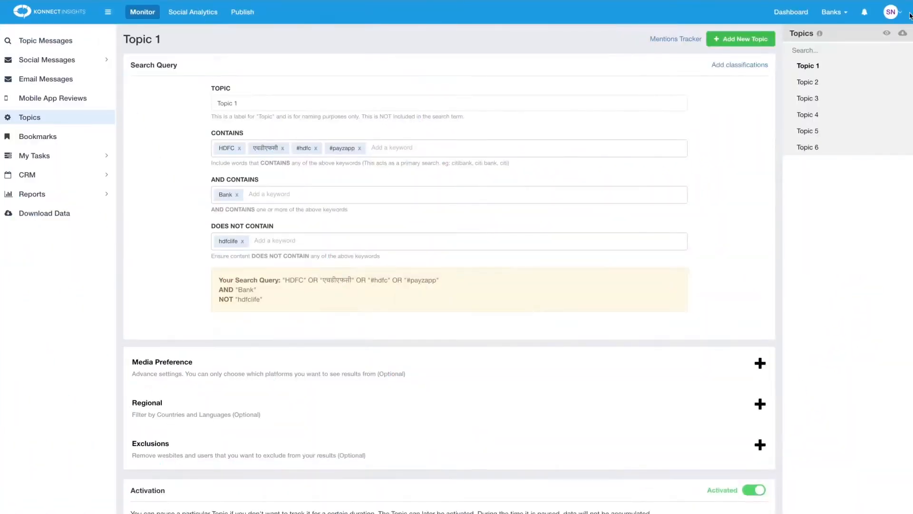
Switch to the Social Analytics section listing the KonnectInsights Facebook page.
{"action": "left_click", "coordinate": [892, 13]}
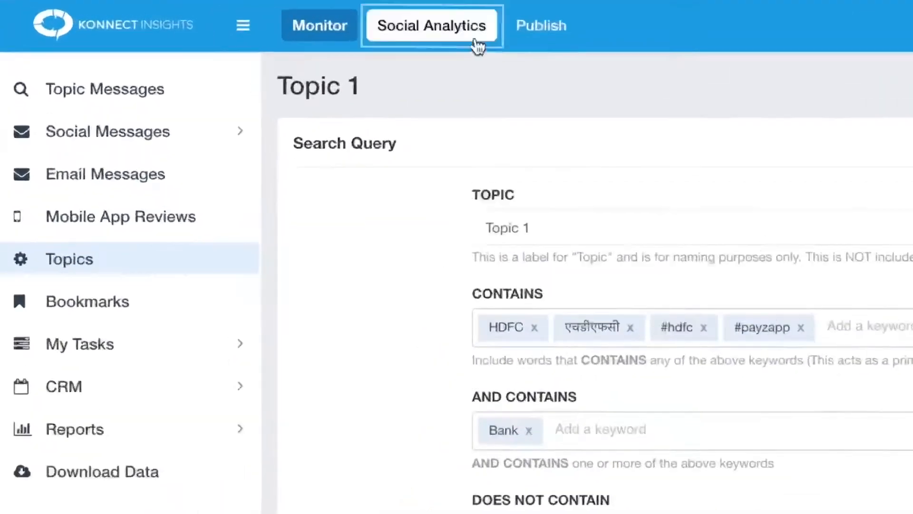
{"action": "left_click", "coordinate": [431, 25]}
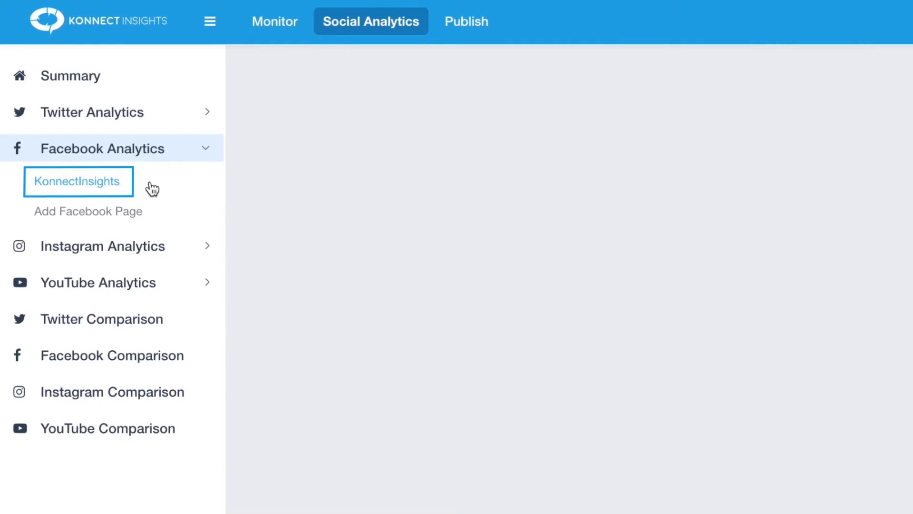
Open the KonnectInsights Facebook report and start a Custom Range reporting period in the calendar.
{"action": "left_click", "coordinate": [78, 180]}
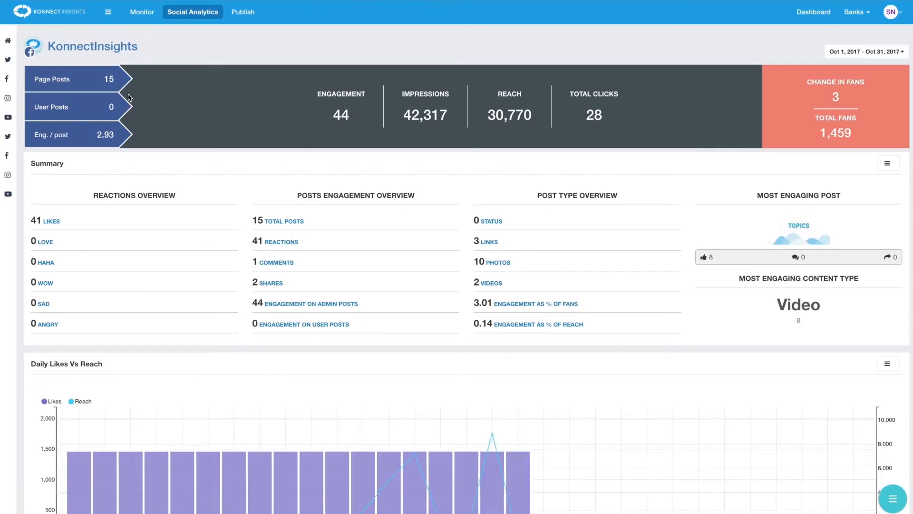
{"action": "left_click", "coordinate": [866, 52]}
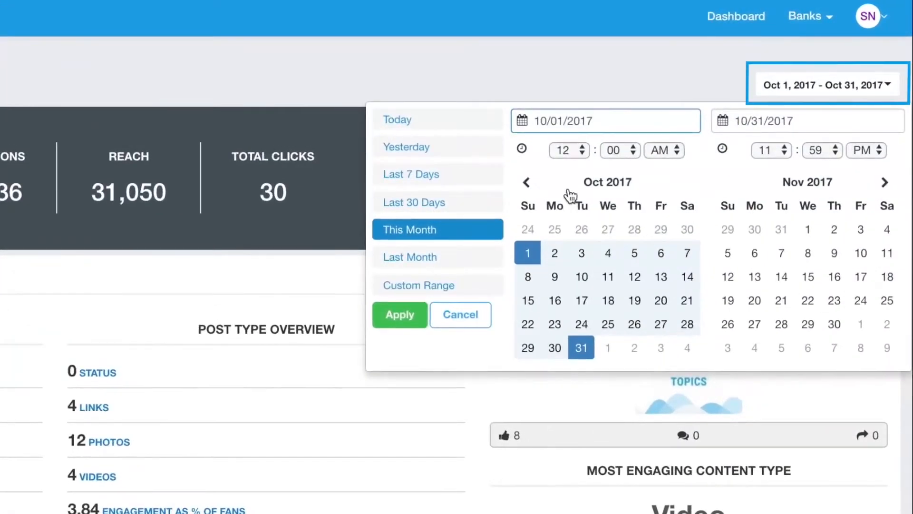
{"action": "left_click", "coordinate": [527, 181]}
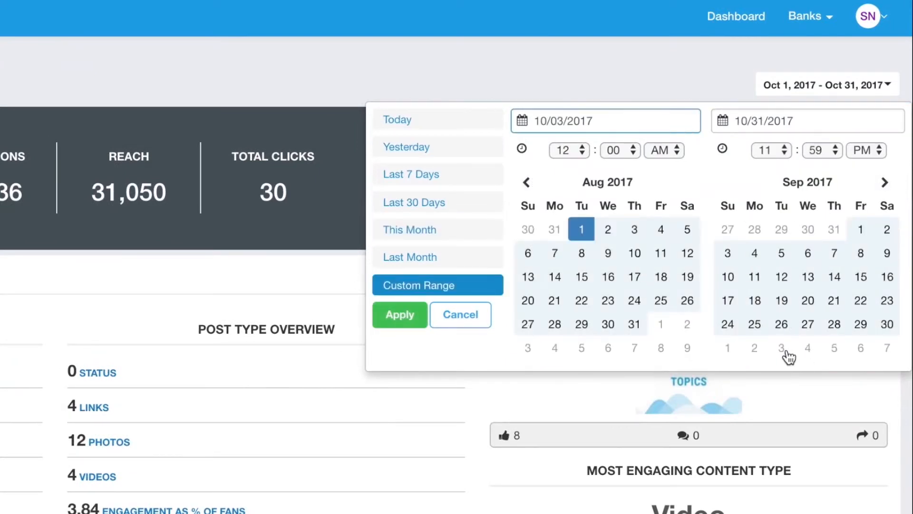
{"action": "left_click", "coordinate": [400, 313]}
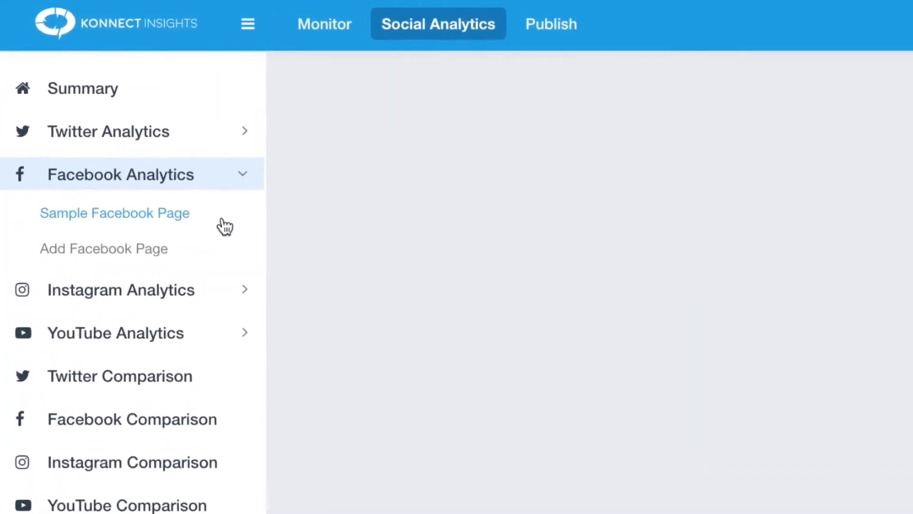
Review the Sample Facebook Page report's Sep 25–Oct 24, 2017 summary, reactions and Daily Likes Vs Reach chart.
{"action": "left_click", "coordinate": [114, 213]}
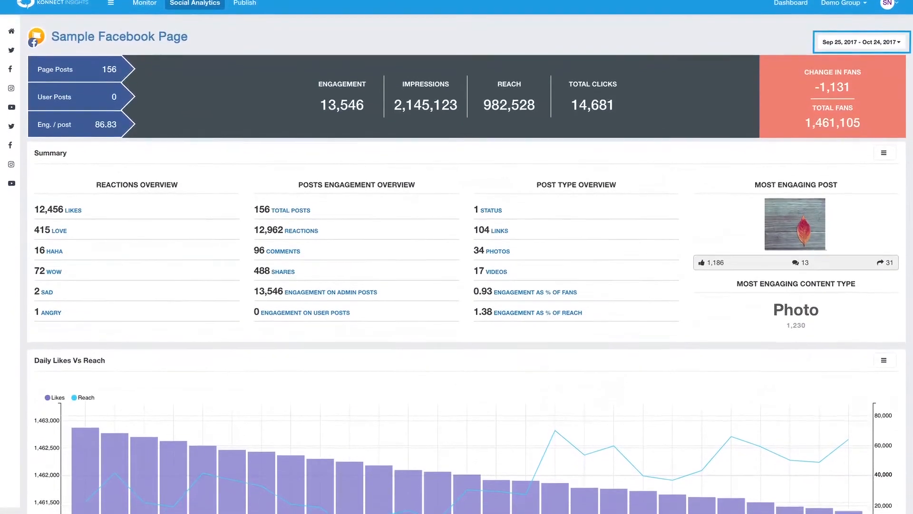
{"action": "scroll", "scroll_direction": "down", "scroll_amount": 3}
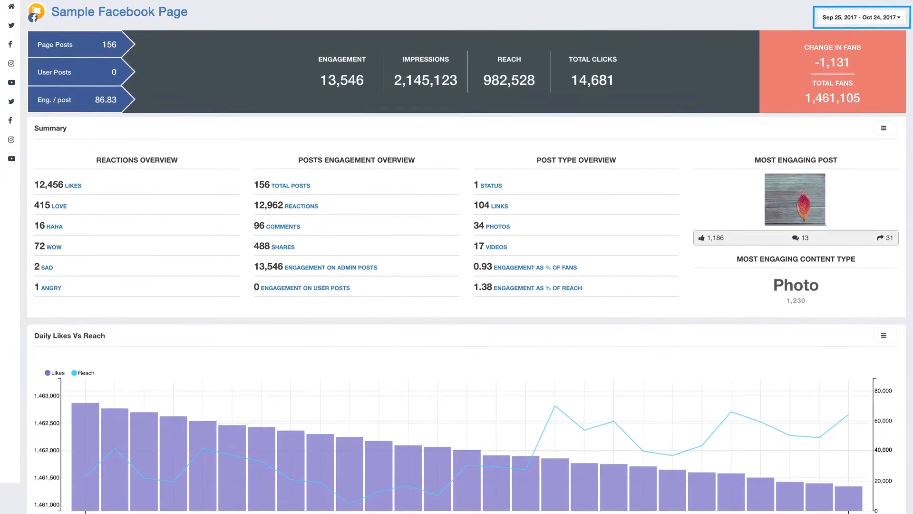
{"action": "scroll", "scroll_direction": "down", "scroll_amount": 3}
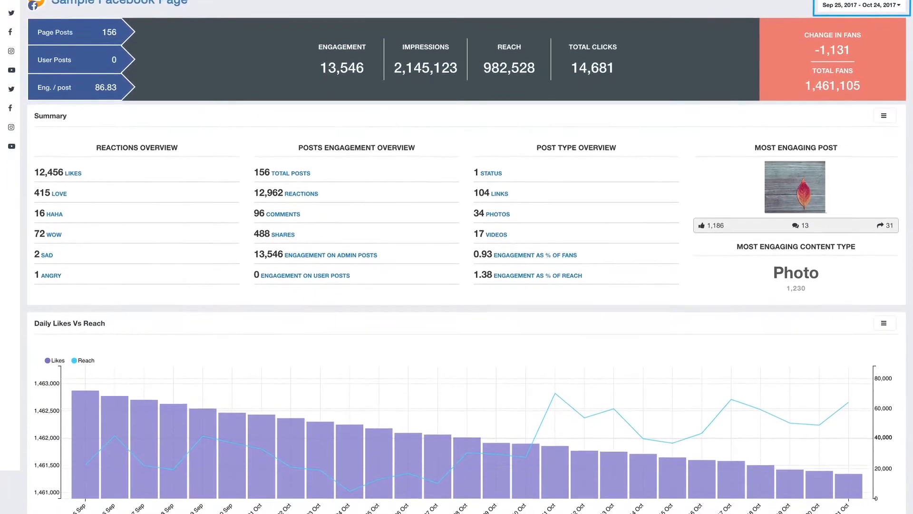
{"action": "scroll", "scroll_direction": "down", "scroll_amount": 3}
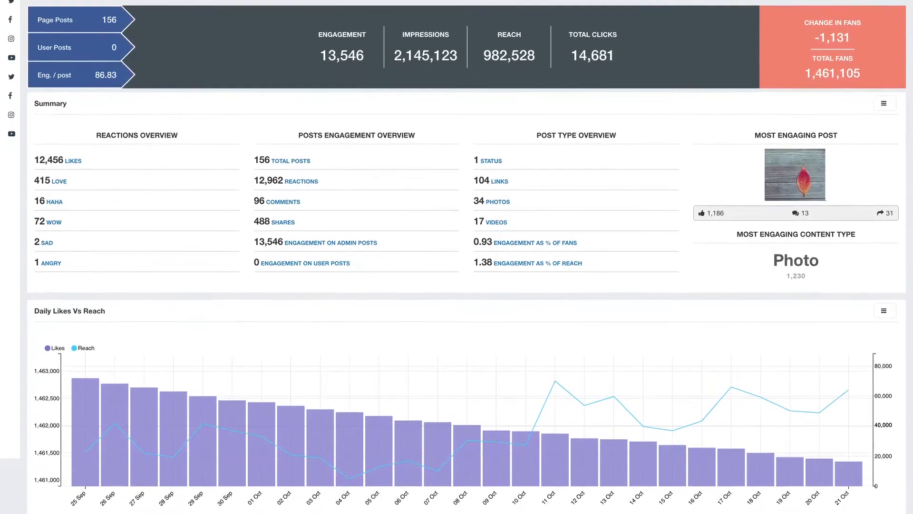
{"action": "scroll", "scroll_direction": "down", "scroll_amount": 3}
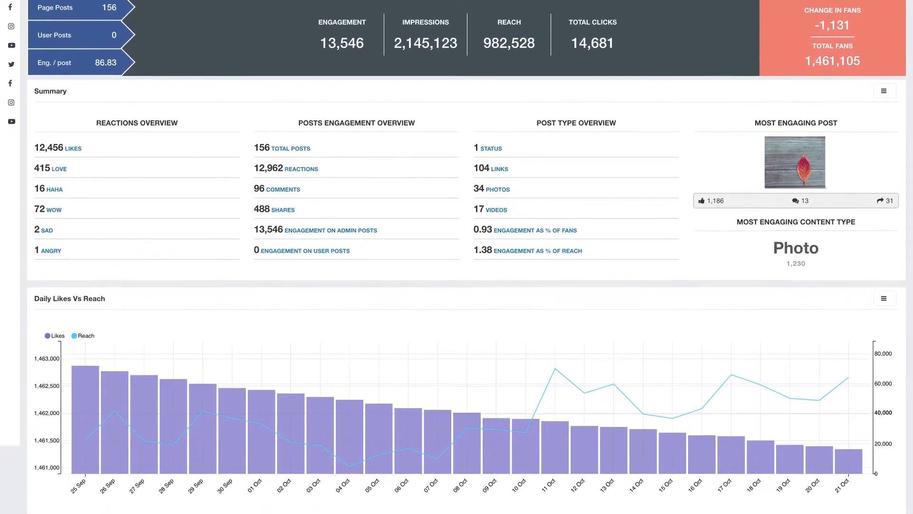
{"action": "scroll", "scroll_direction": "down", "scroll_amount": 3}
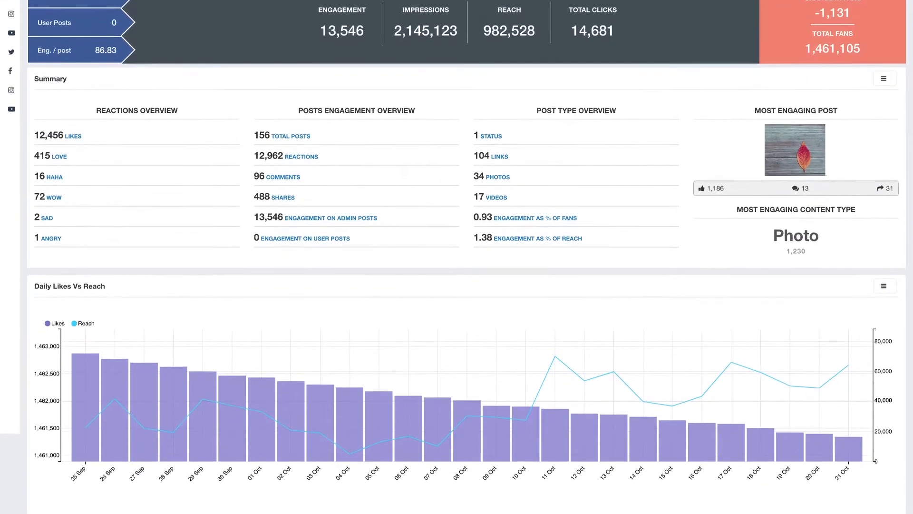
{"action": "scroll", "scroll_direction": "down", "scroll_amount": 3}
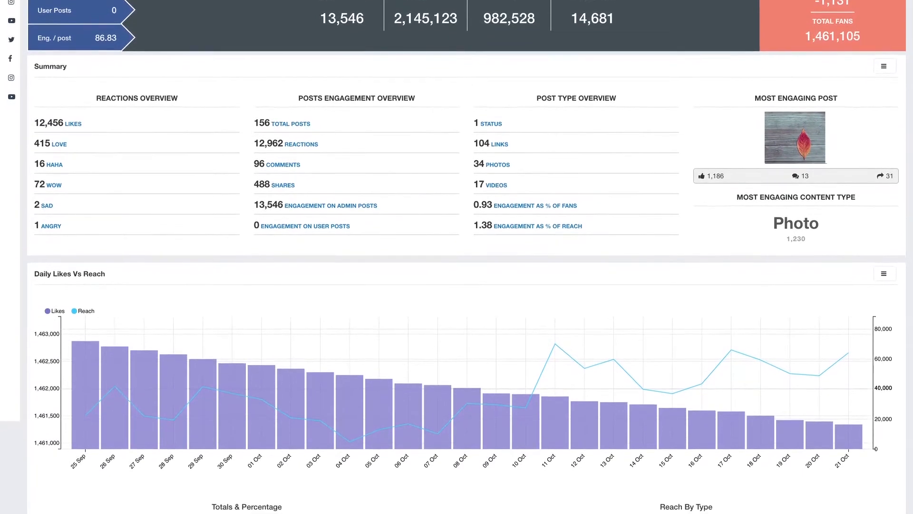
{"action": "scroll", "scroll_direction": "down", "scroll_amount": 3}
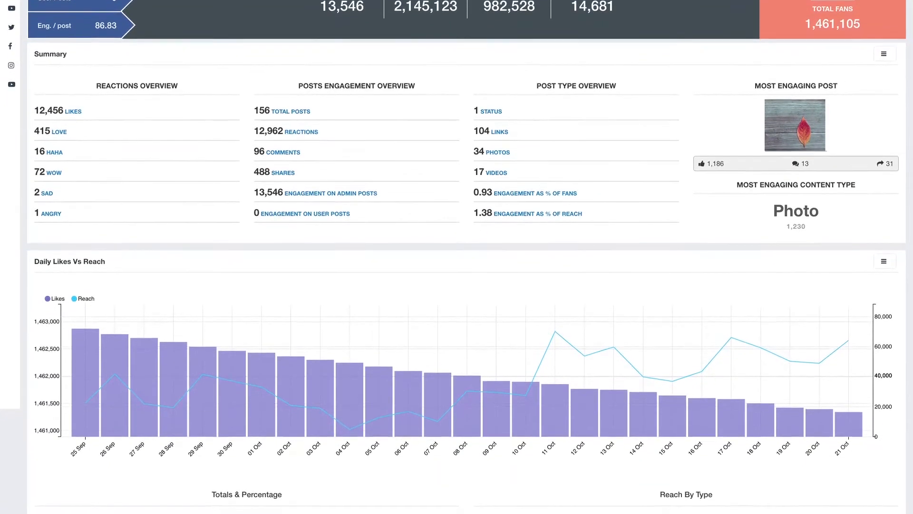
{"action": "scroll", "scroll_direction": "down", "scroll_amount": 3}
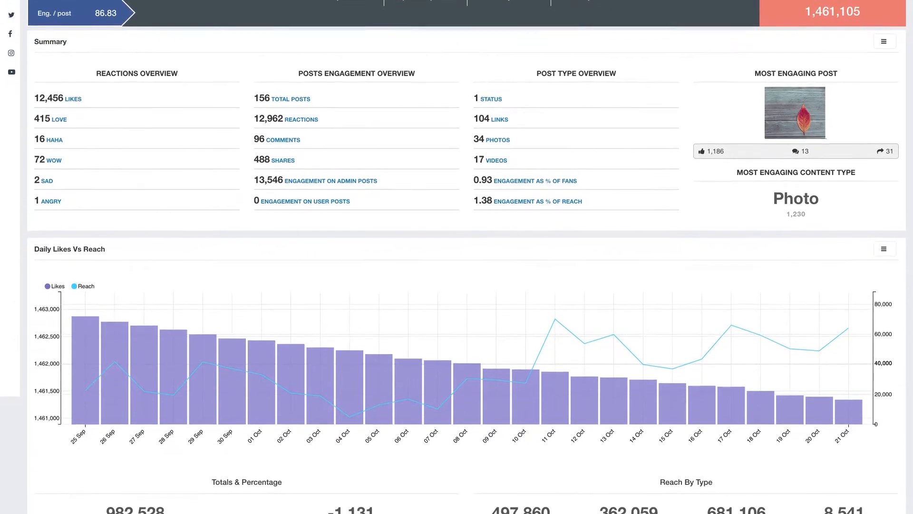
Scroll through the Likes Sources, Admin Page Posts and demographics charts of the Facebook report.
{"action": "scroll", "scroll_direction": "down", "scroll_amount": 3}
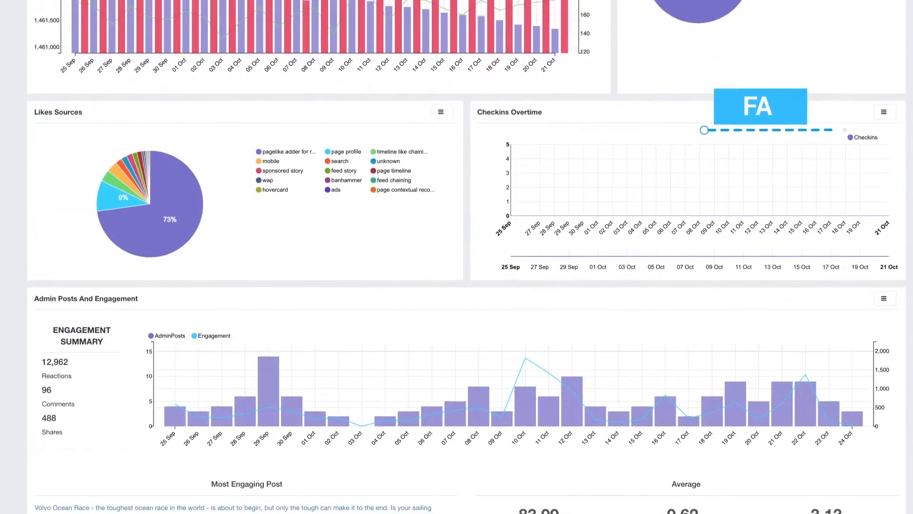
{"action": "scroll", "scroll_direction": "down", "scroll_amount": 3}
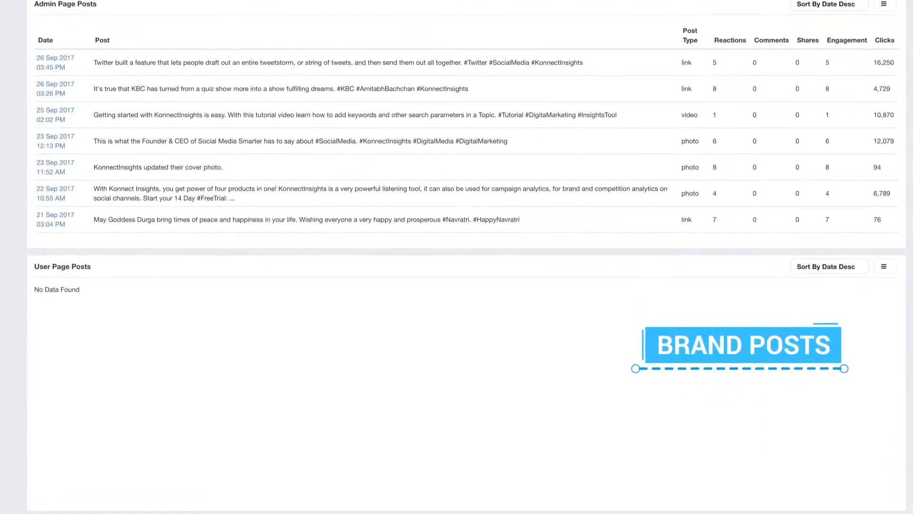
{"action": "scroll", "scroll_direction": "down", "scroll_amount": 3}
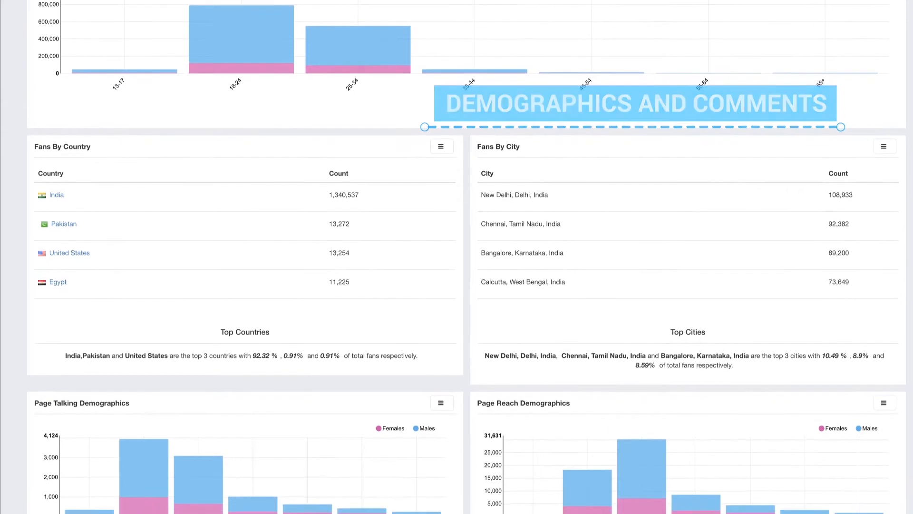
{"action": "scroll", "scroll_direction": "down", "scroll_amount": 3}
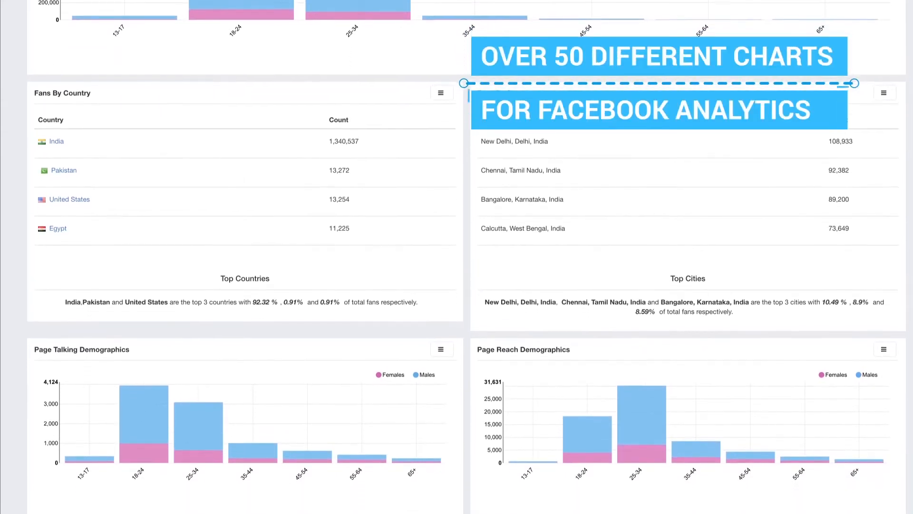
{"action": "scroll", "scroll_direction": "down", "scroll_amount": 3}
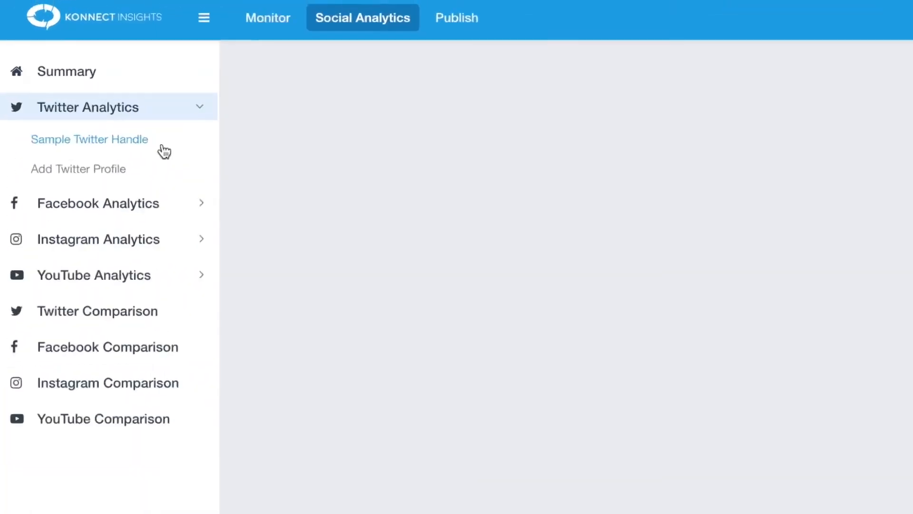
Review the Sample Twitter Handle report's followers, locations, engagement, keyword and mentions charts.
{"action": "left_click", "coordinate": [90, 139]}
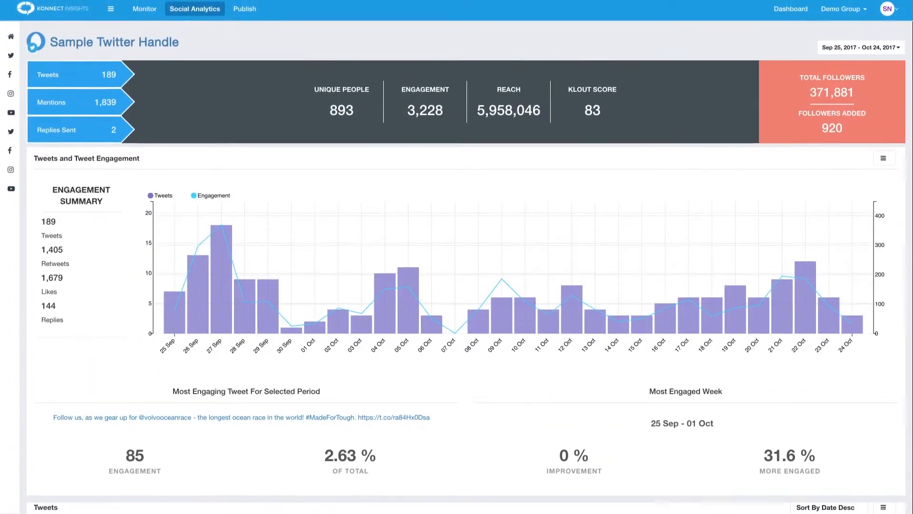
{"action": "scroll", "scroll_direction": "down", "scroll_amount": 3}
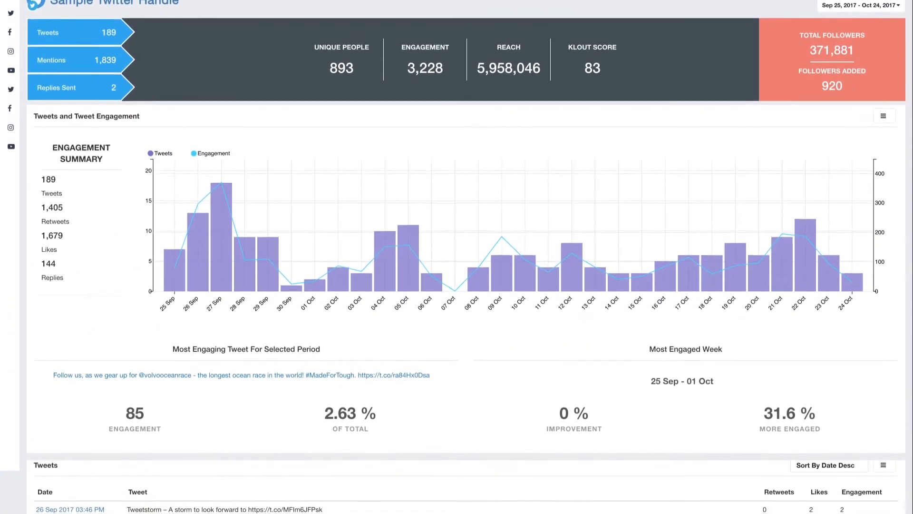
{"action": "scroll", "scroll_direction": "down", "scroll_amount": 3}
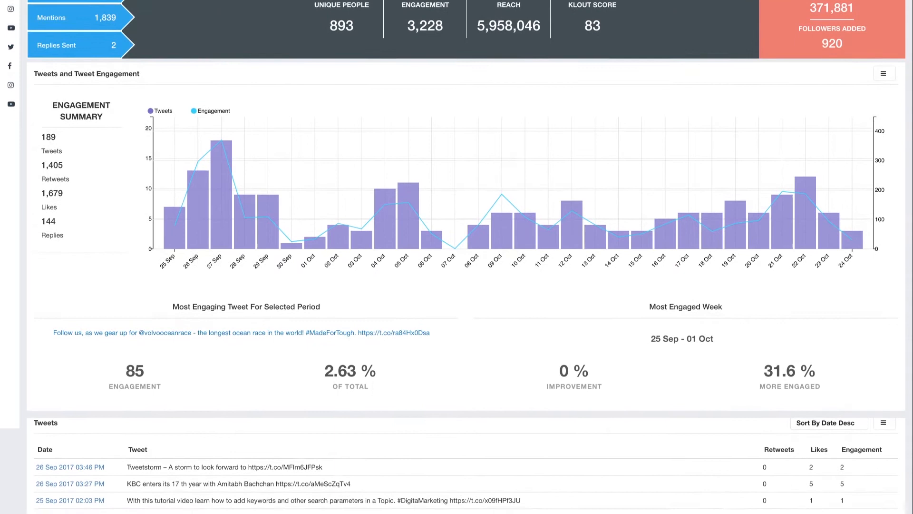
{"action": "scroll", "scroll_direction": "down", "scroll_amount": 3}
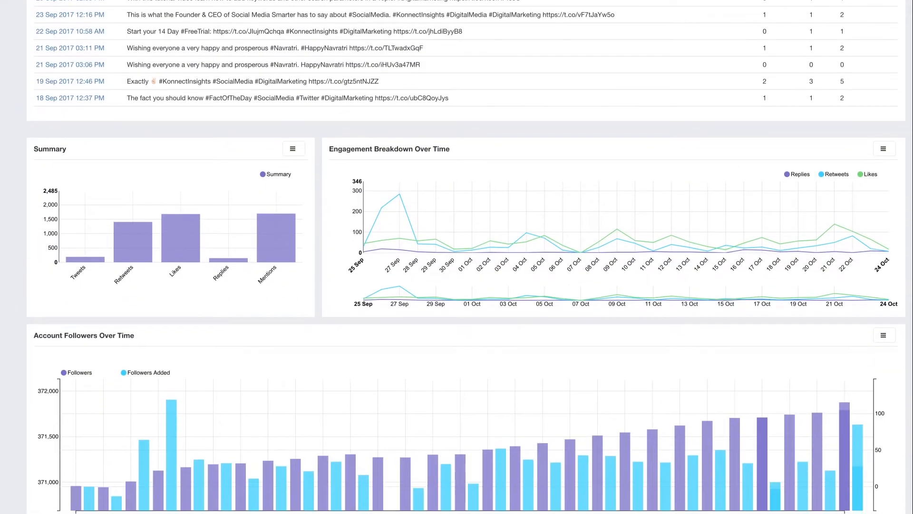
{"action": "scroll", "scroll_direction": "down", "scroll_amount": 3}
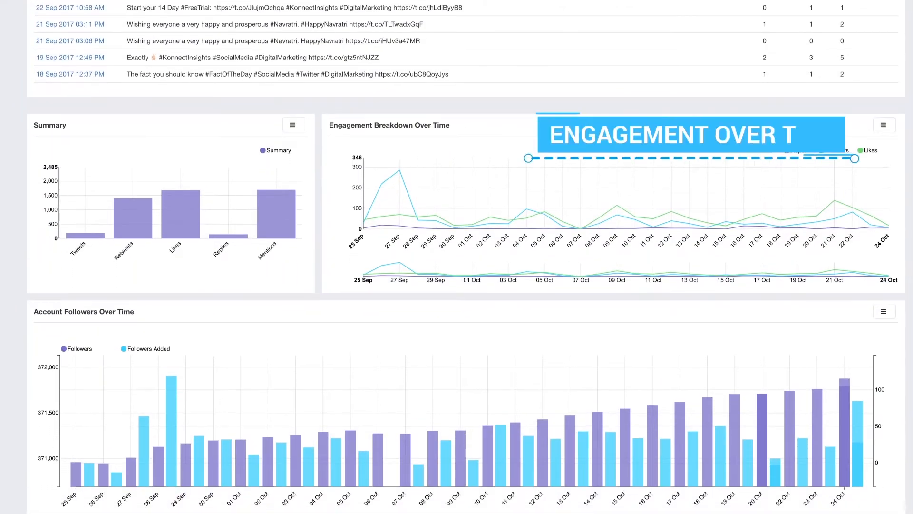
{"action": "scroll", "scroll_direction": "down", "scroll_amount": 3}
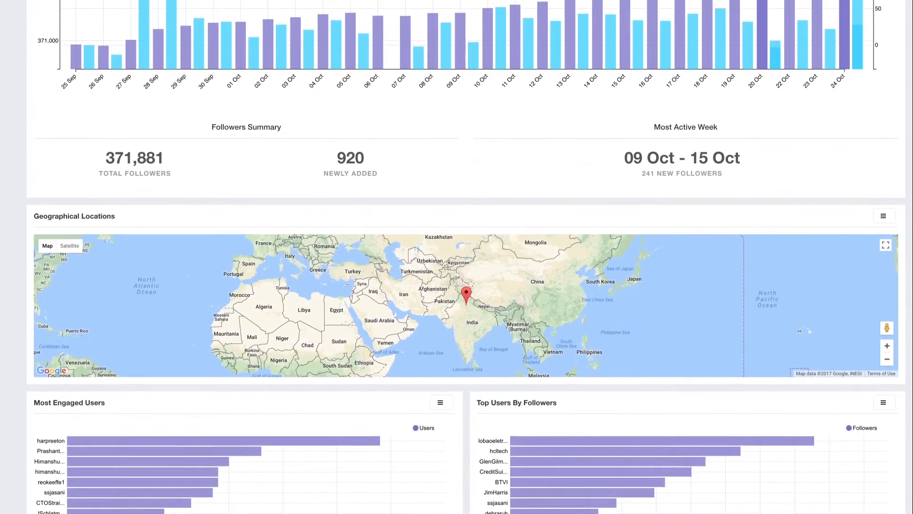
{"action": "scroll", "scroll_direction": "down", "scroll_amount": 3}
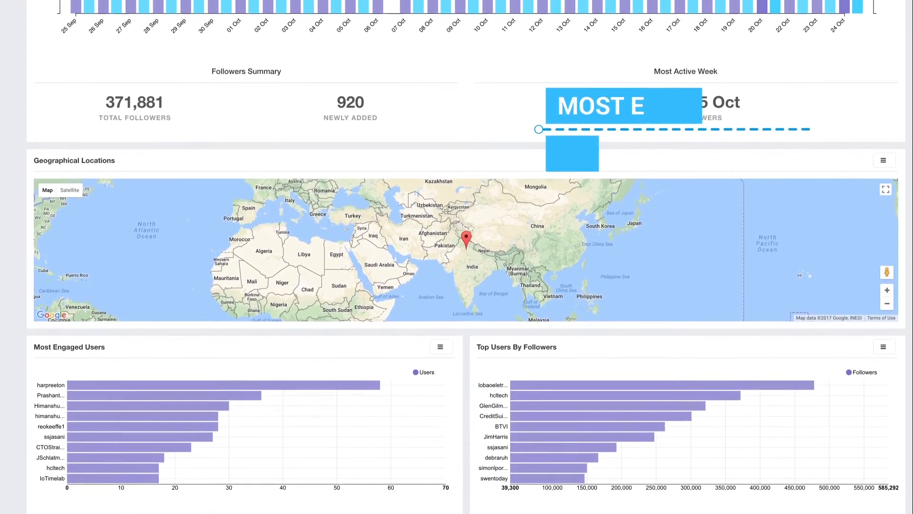
{"action": "scroll", "scroll_direction": "down", "scroll_amount": 3}
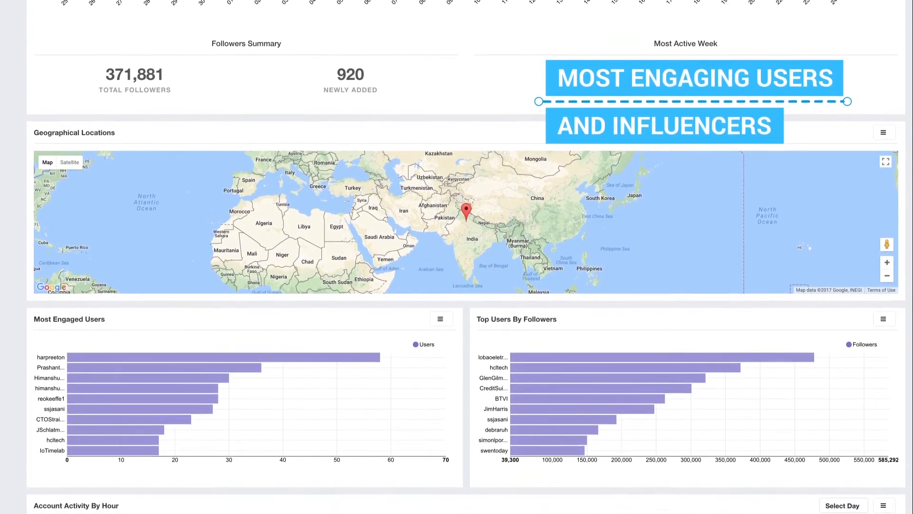
{"action": "scroll", "scroll_direction": "down", "scroll_amount": 3}
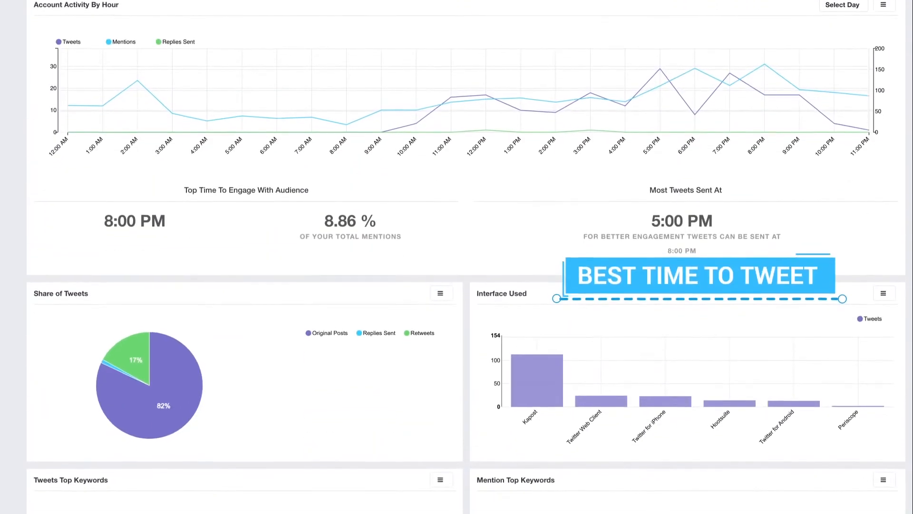
{"action": "scroll", "scroll_direction": "down", "scroll_amount": 3}
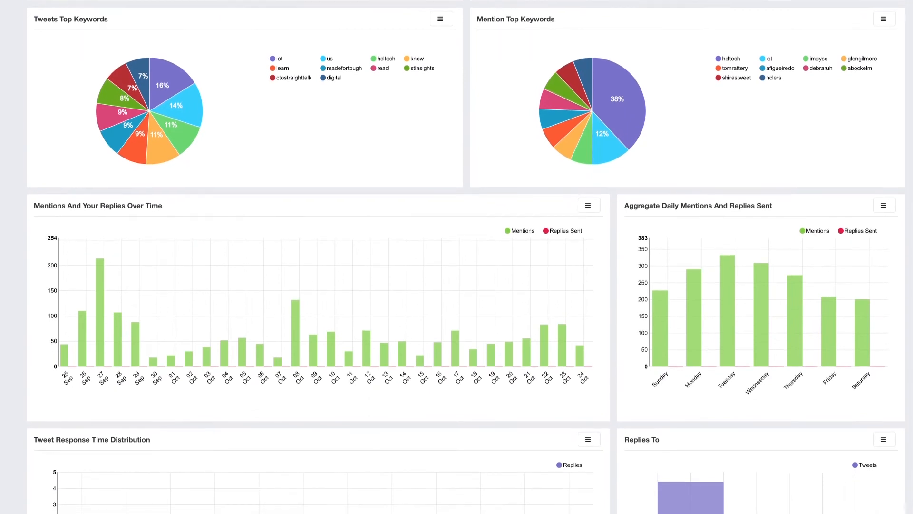
{"action": "scroll", "scroll_direction": "down", "scroll_amount": 3}
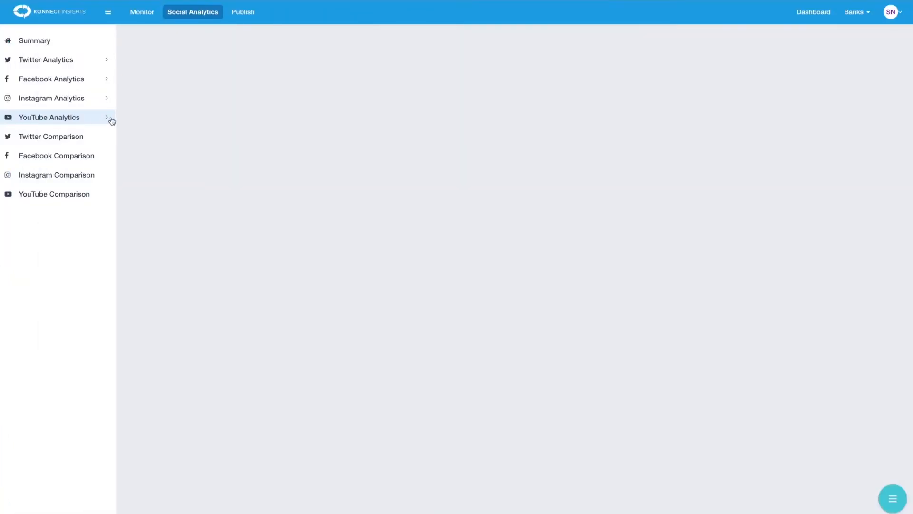
Review the Sample YouTube Channel report's views, watch time, video-duration distribution and demographics.
{"action": "left_click", "coordinate": [49, 118]}
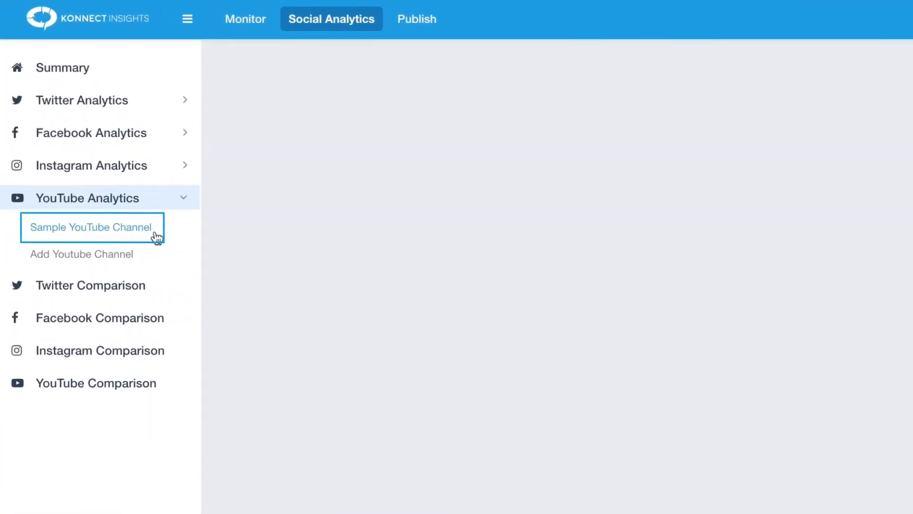
{"action": "left_click", "coordinate": [89, 227]}
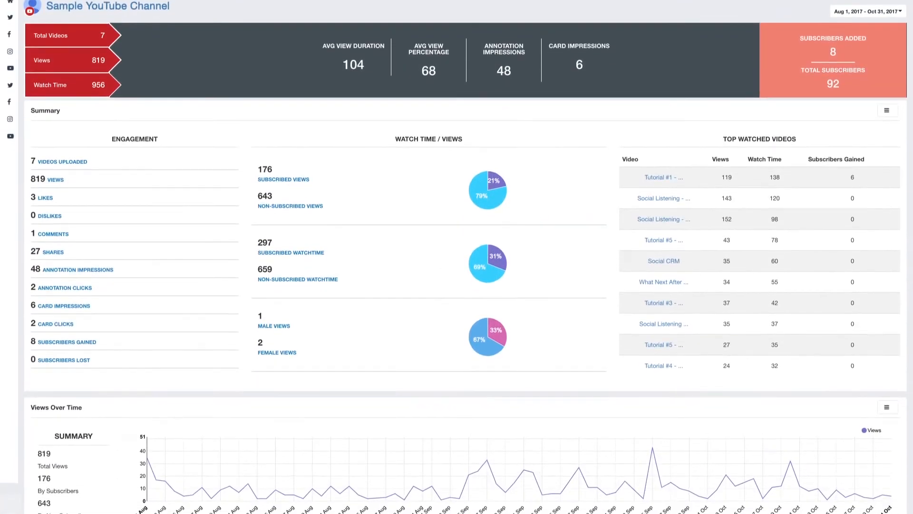
{"action": "scroll", "scroll_direction": "down", "scroll_amount": 3}
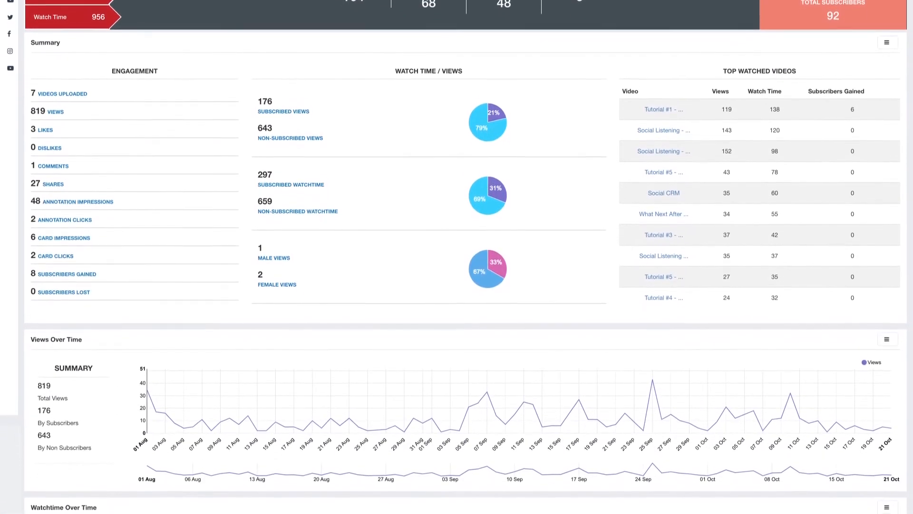
{"action": "scroll", "scroll_direction": "down", "scroll_amount": 3}
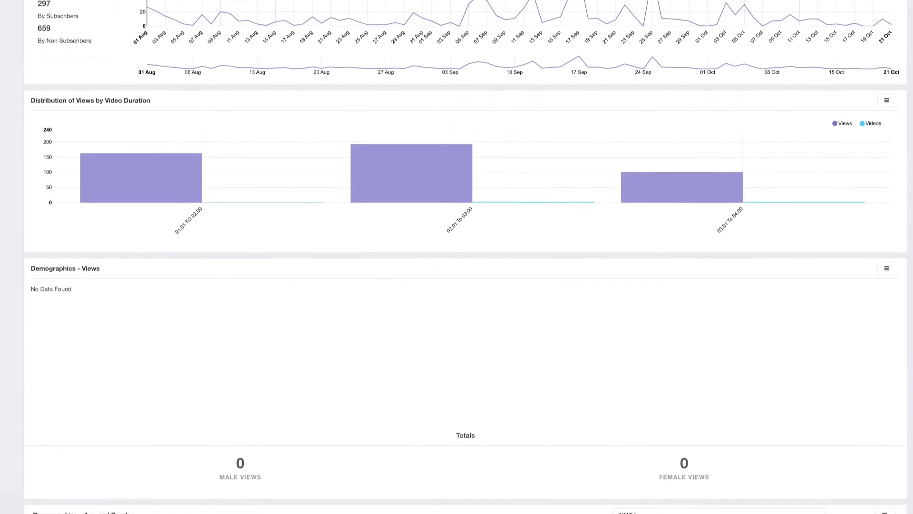
{"action": "scroll", "scroll_direction": "down", "scroll_amount": 3}
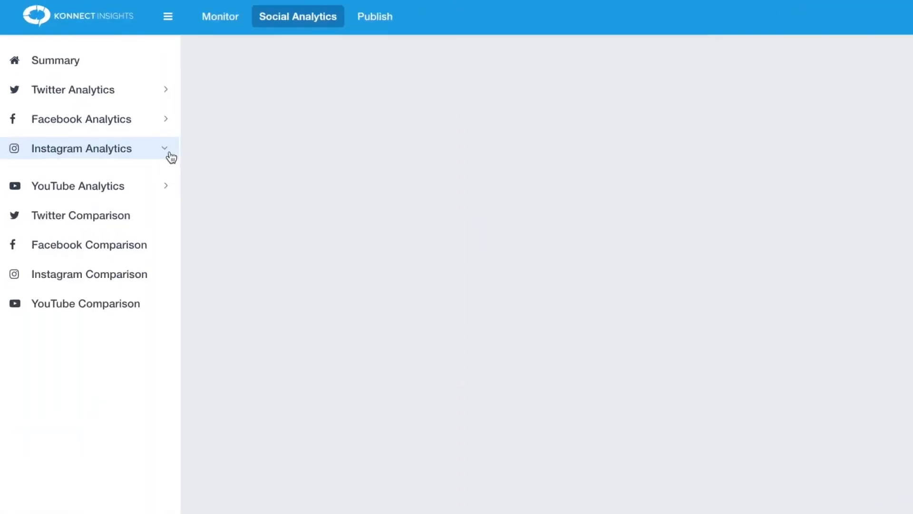
View the Instagram account report showing 60 posts, 60 followers and 184 following.
{"action": "left_click", "coordinate": [81, 149]}
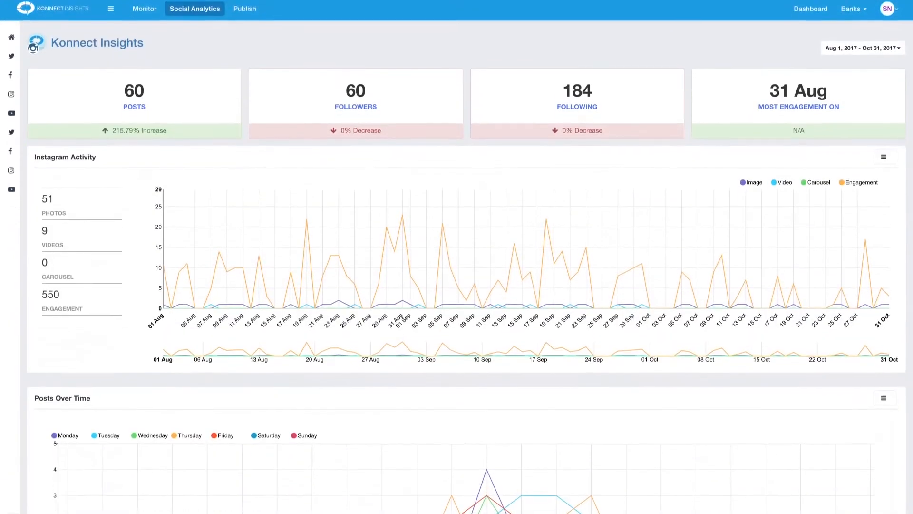
{"action": "scroll", "scroll_direction": "down", "scroll_amount": 3}
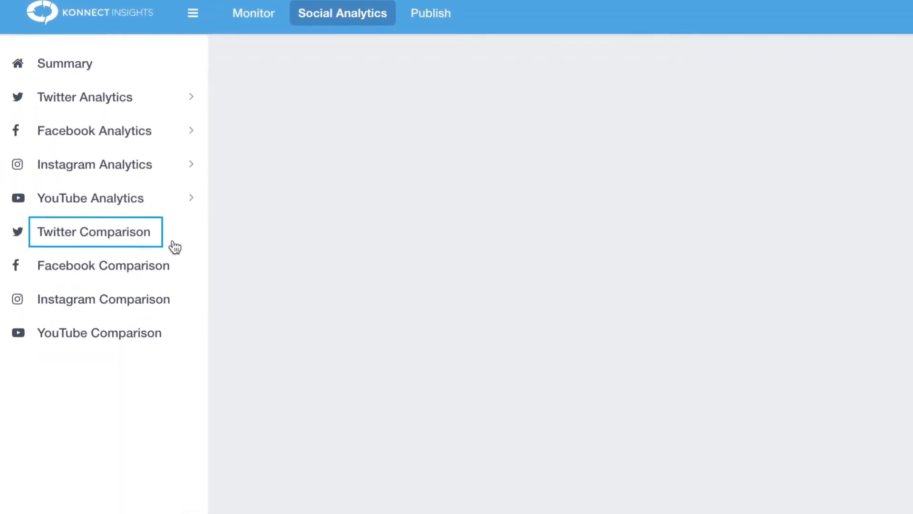
{"action": "mouse_move", "coordinate": [177, 238]}
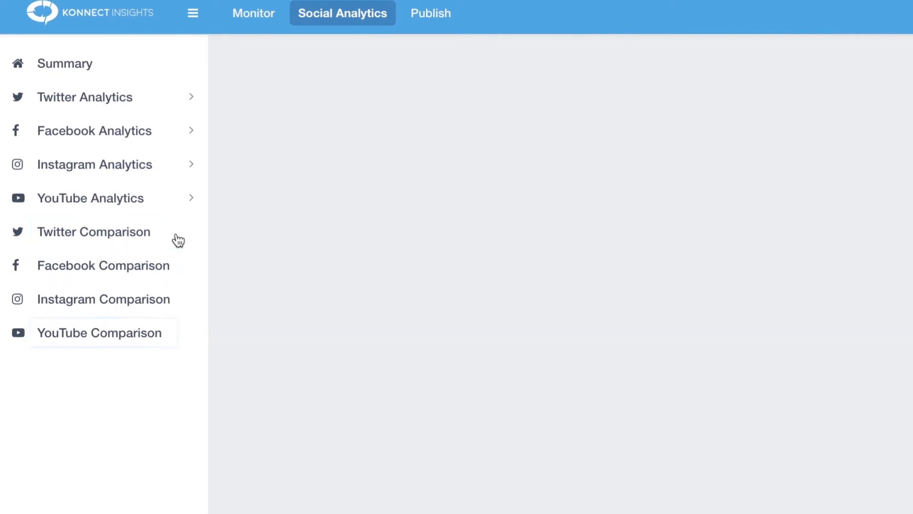
Review the six-bank Twitter Comparison's engagement, Klout, share-of-mentions and sentiment charts.
{"action": "left_click", "coordinate": [93, 232]}
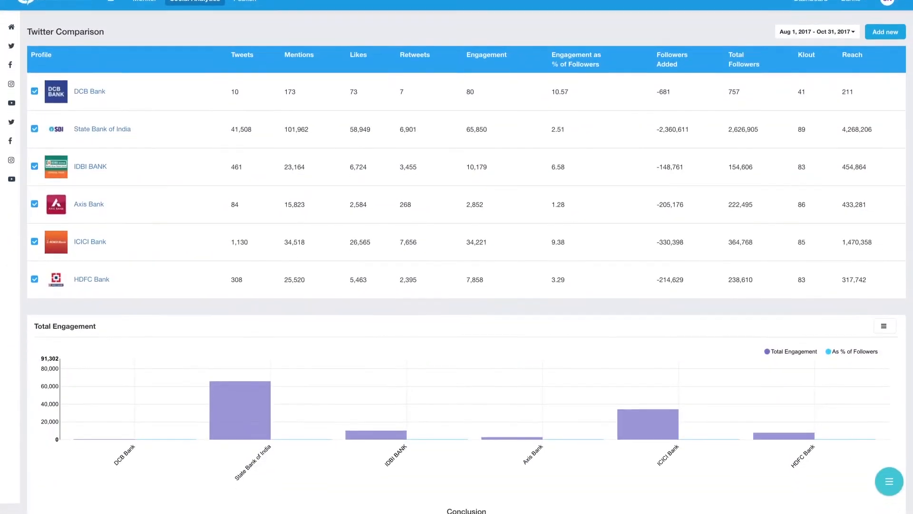
{"action": "scroll", "scroll_direction": "down", "scroll_amount": 3}
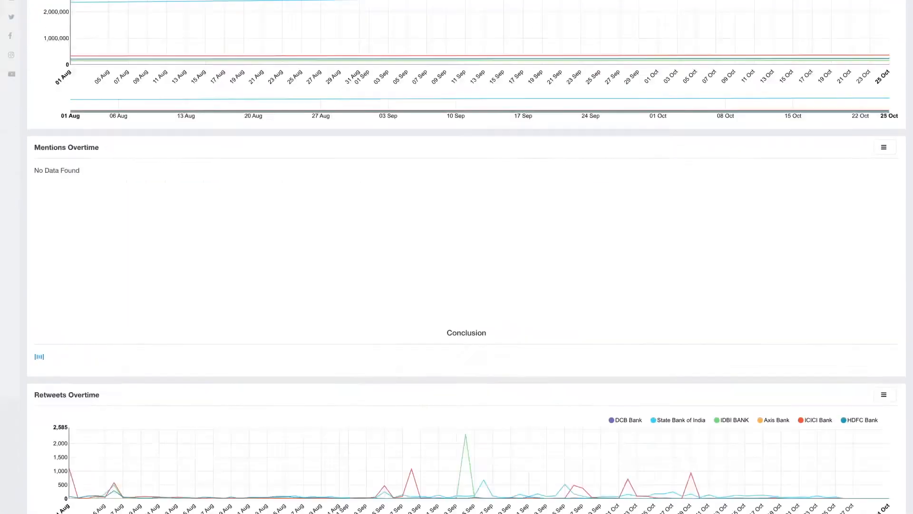
{"action": "scroll", "scroll_direction": "down", "scroll_amount": 3}
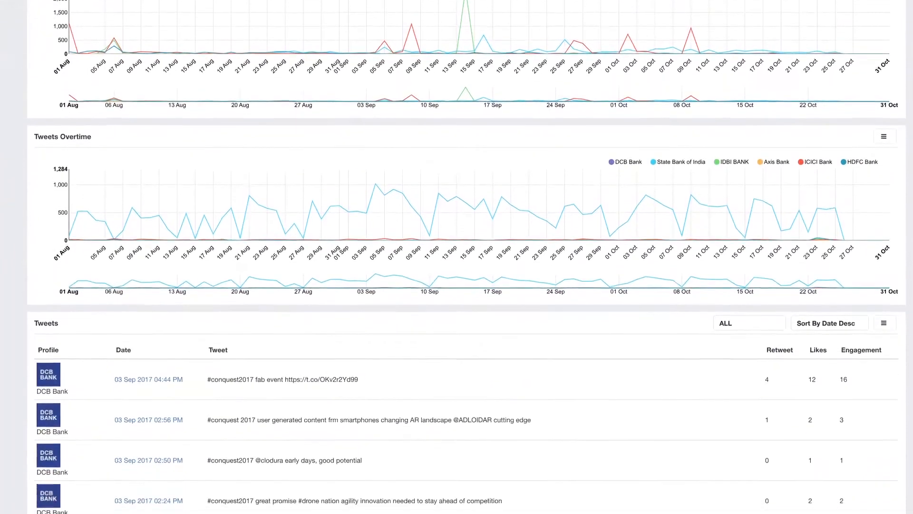
{"action": "scroll", "scroll_direction": "down", "scroll_amount": 3}
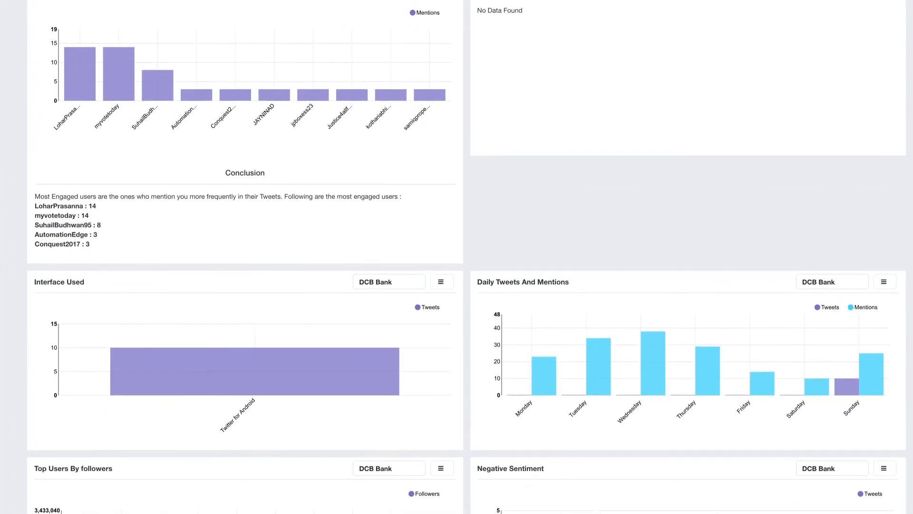
{"action": "scroll", "scroll_direction": "down", "scroll_amount": 3}
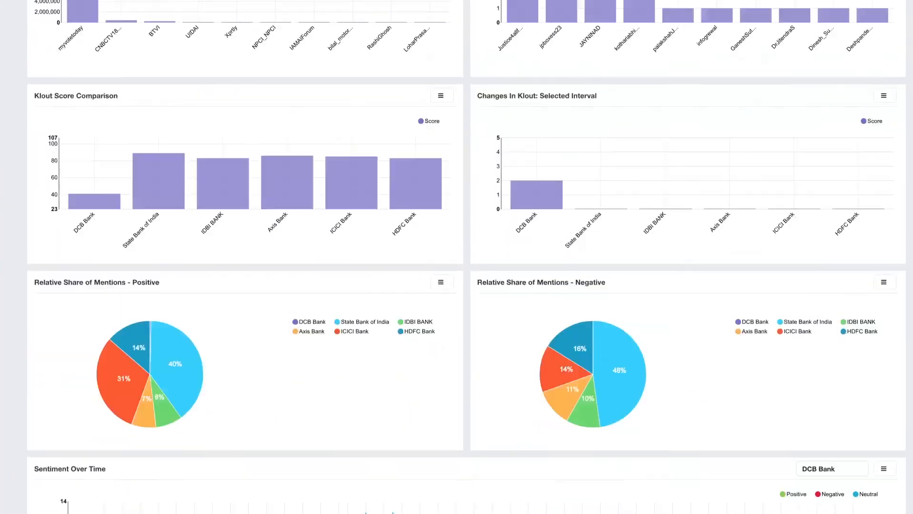
{"action": "scroll", "scroll_direction": "down", "scroll_amount": 3}
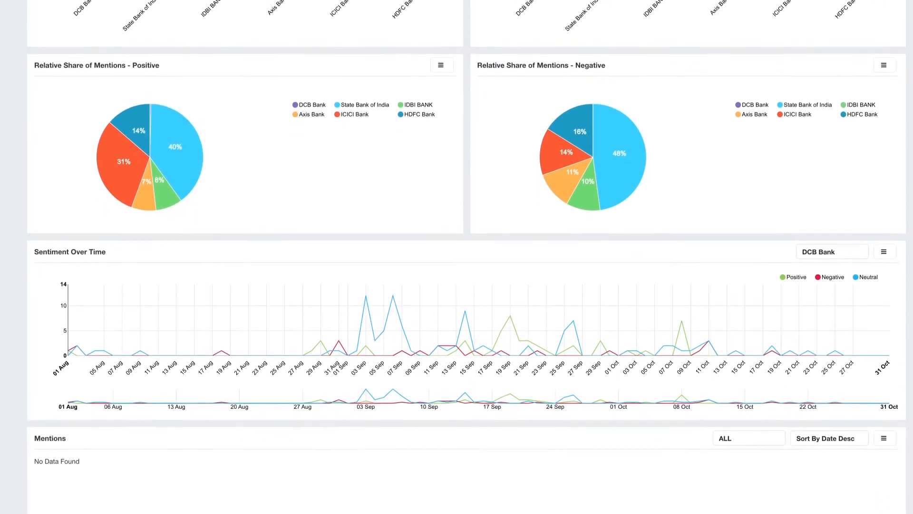